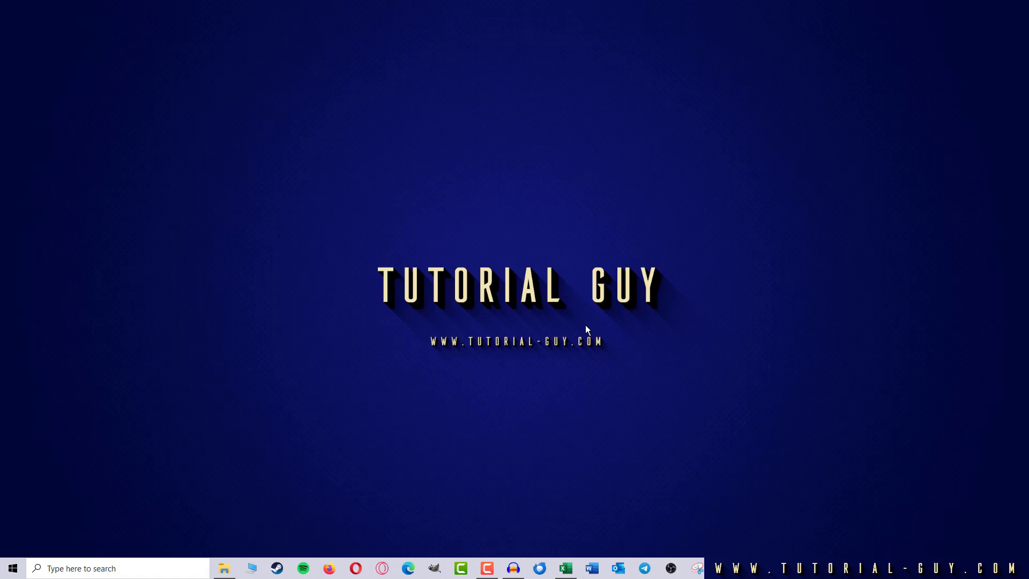
{"action": "mouse_move", "coordinate": [590, 328]}
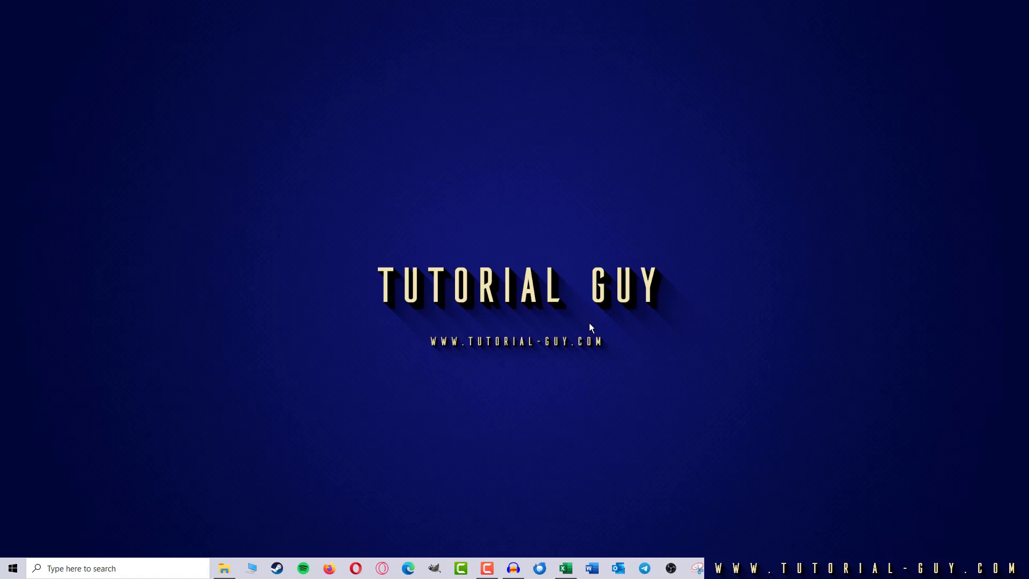
Bring up the blank workbook and switch to Sheet2.
{"action": "left_click", "coordinate": [565, 569]}
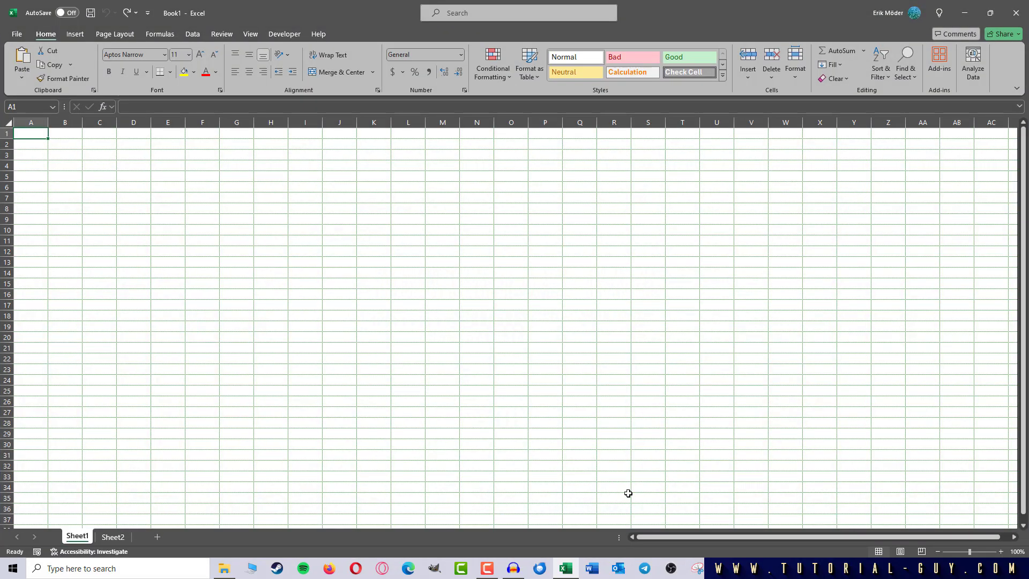
{"action": "mouse_move", "coordinate": [682, 457]}
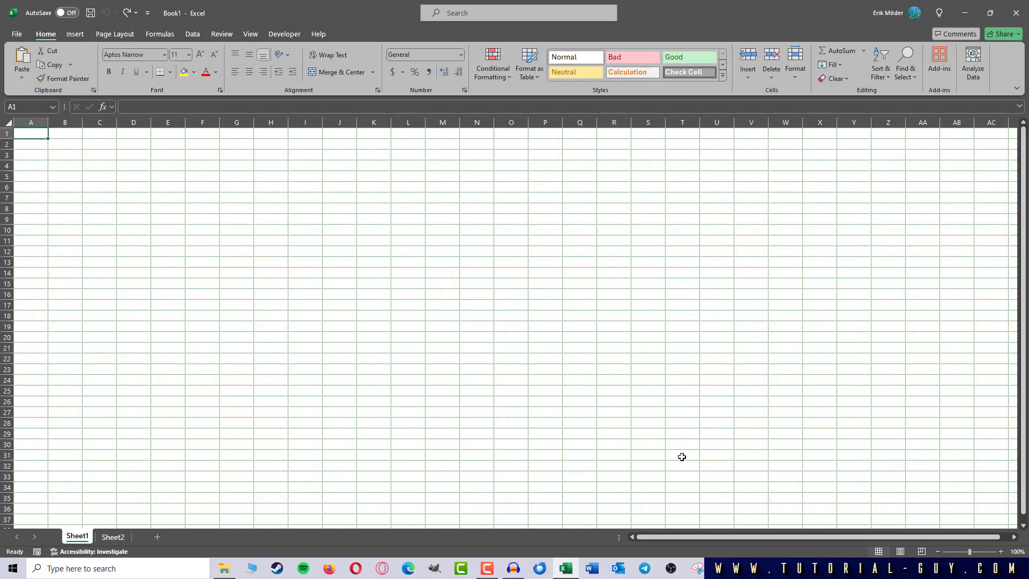
{"action": "mouse_move", "coordinate": [650, 426]}
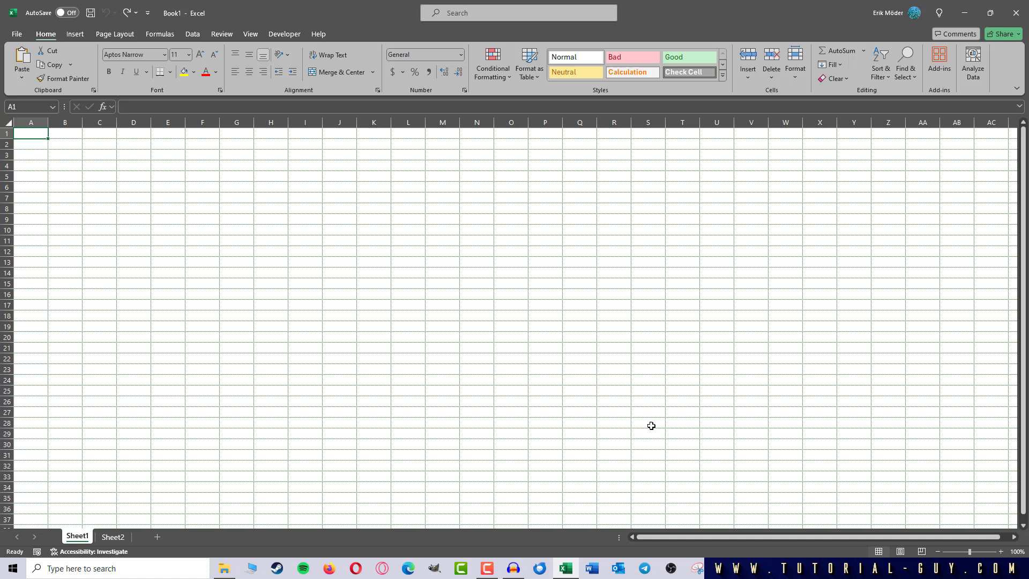
{"action": "left_click", "coordinate": [112, 537]}
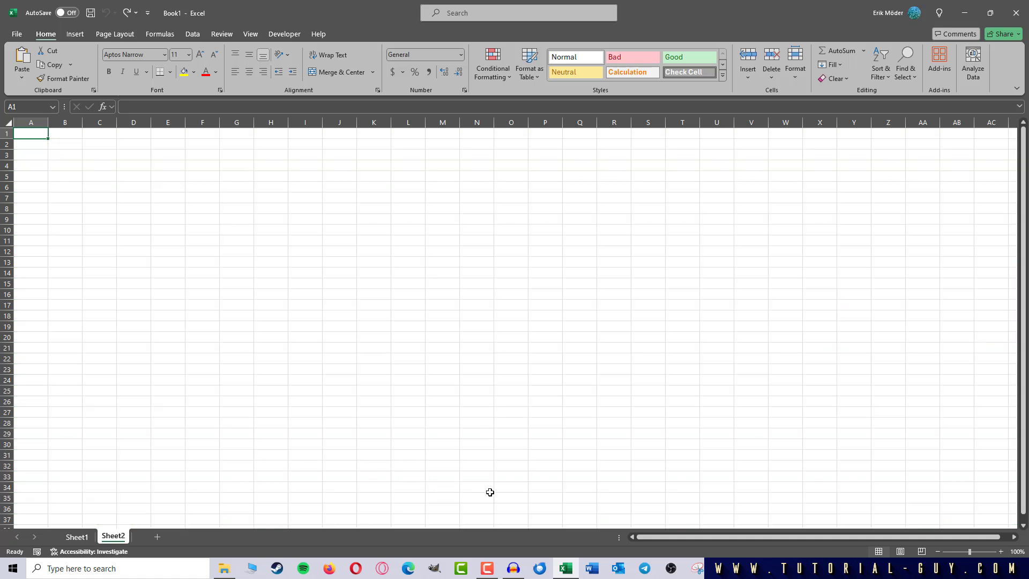
{"action": "mouse_move", "coordinate": [680, 490]}
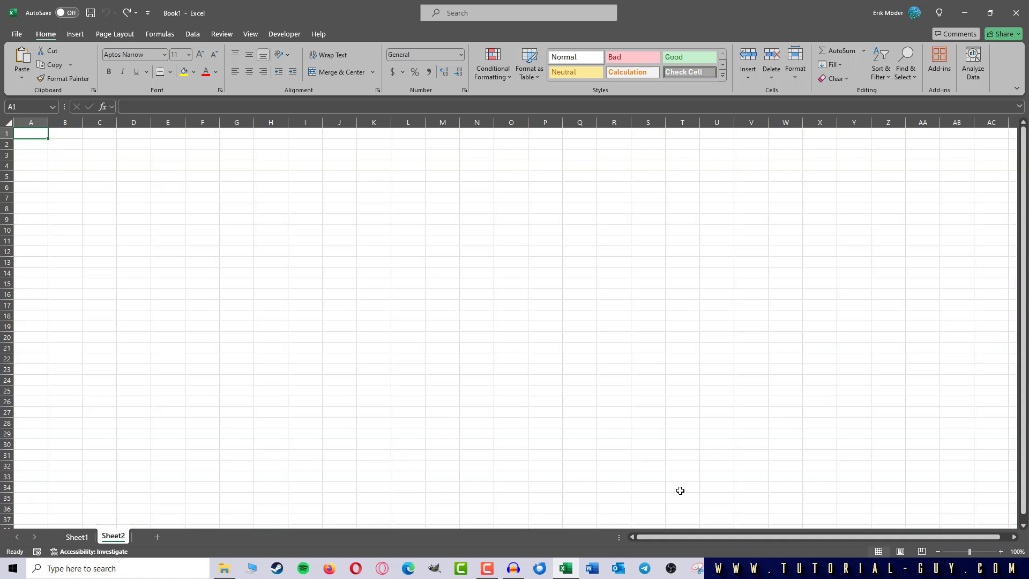
{"action": "mouse_move", "coordinate": [765, 472]}
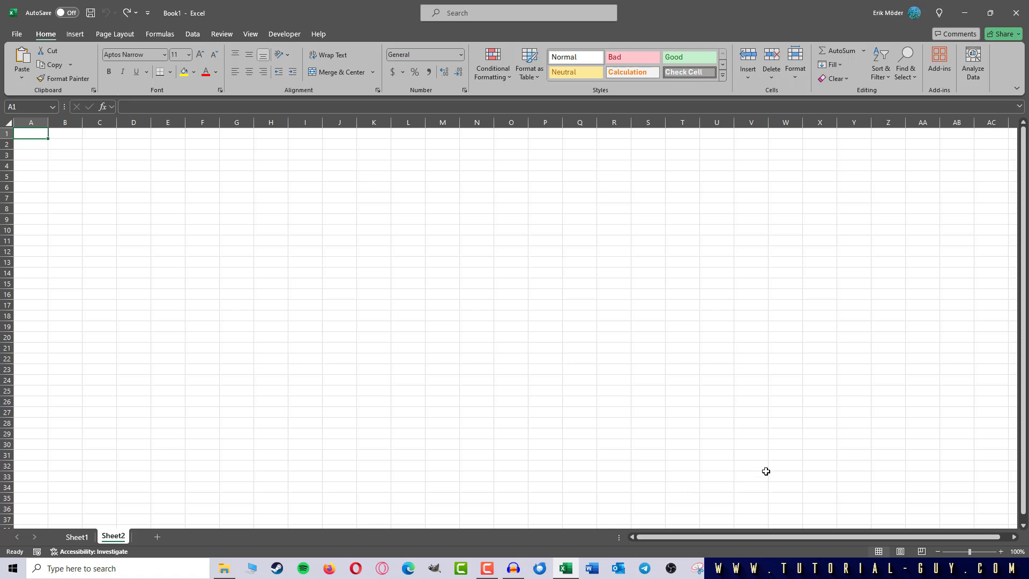
Reach the Advanced options' 'Display options for this worksheet' and expand its sheet list.
{"action": "left_click", "coordinate": [16, 34]}
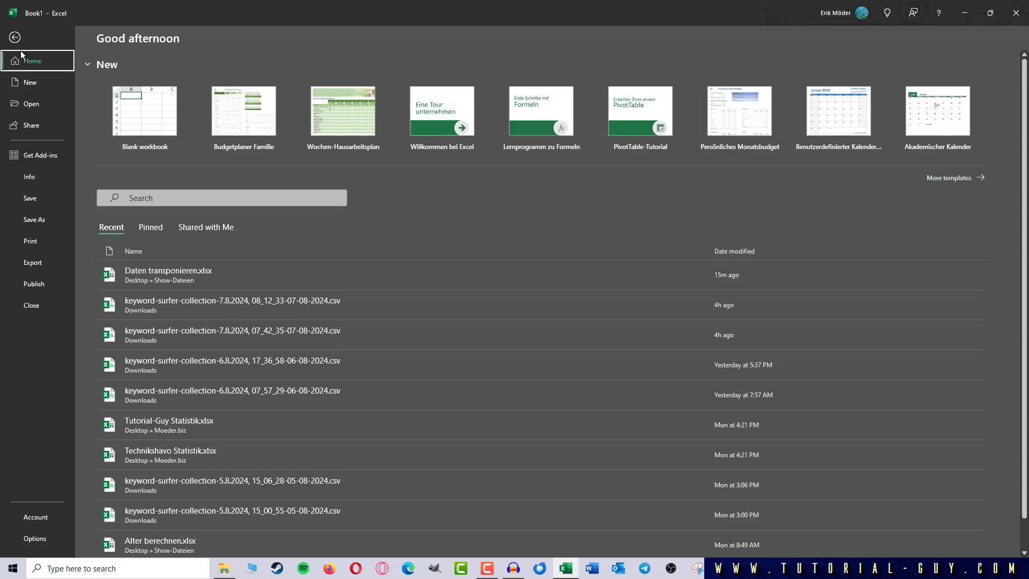
{"action": "left_click", "coordinate": [34, 539]}
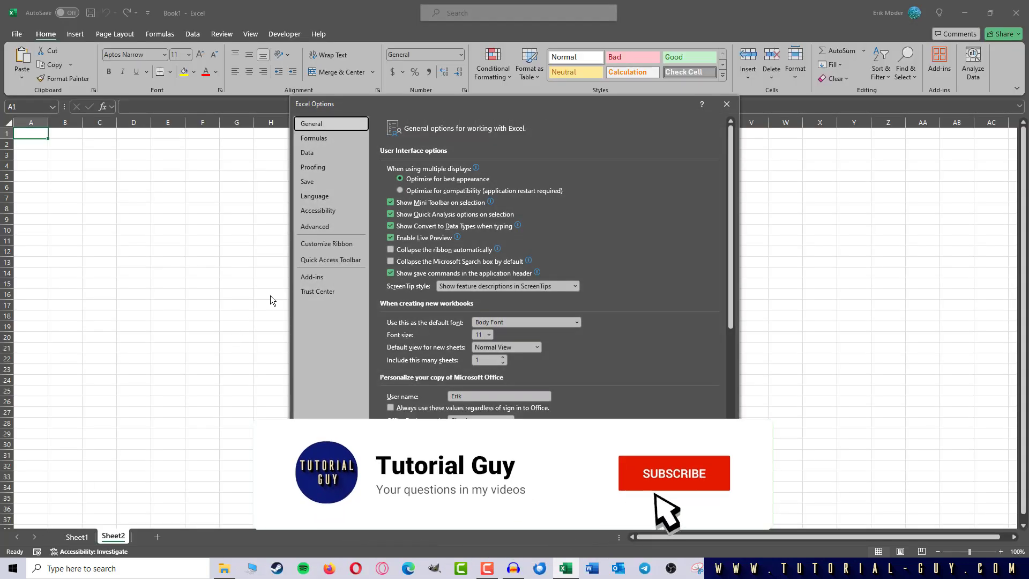
{"action": "left_click", "coordinate": [316, 227]}
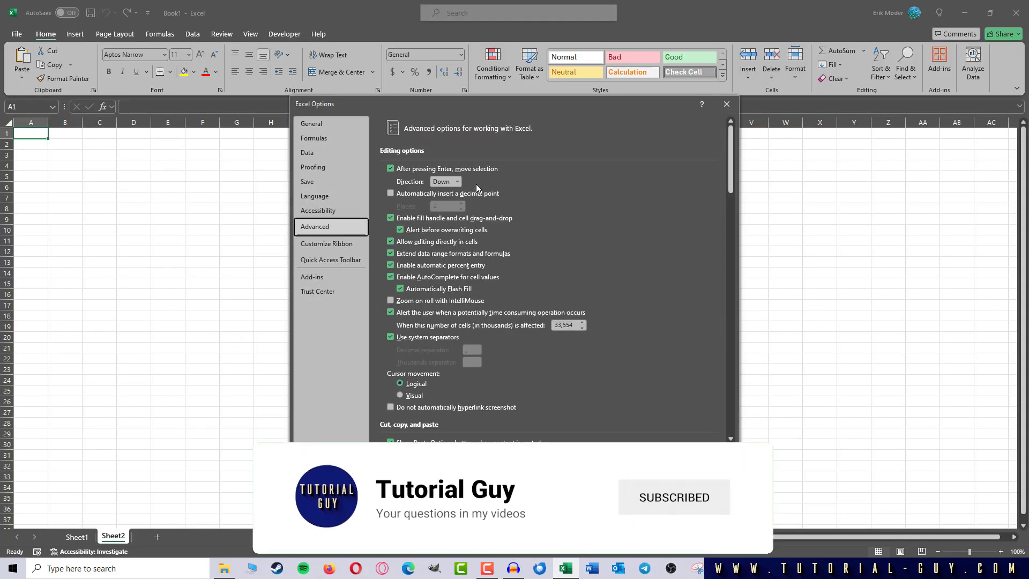
{"action": "scroll", "scroll_direction": "down", "scroll_amount": 3}
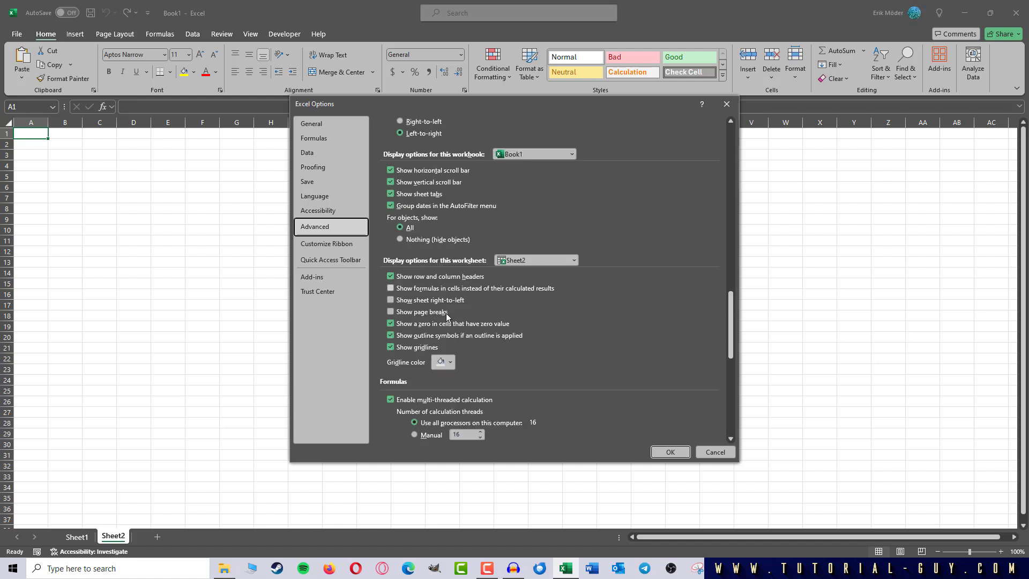
{"action": "mouse_move", "coordinate": [576, 346]}
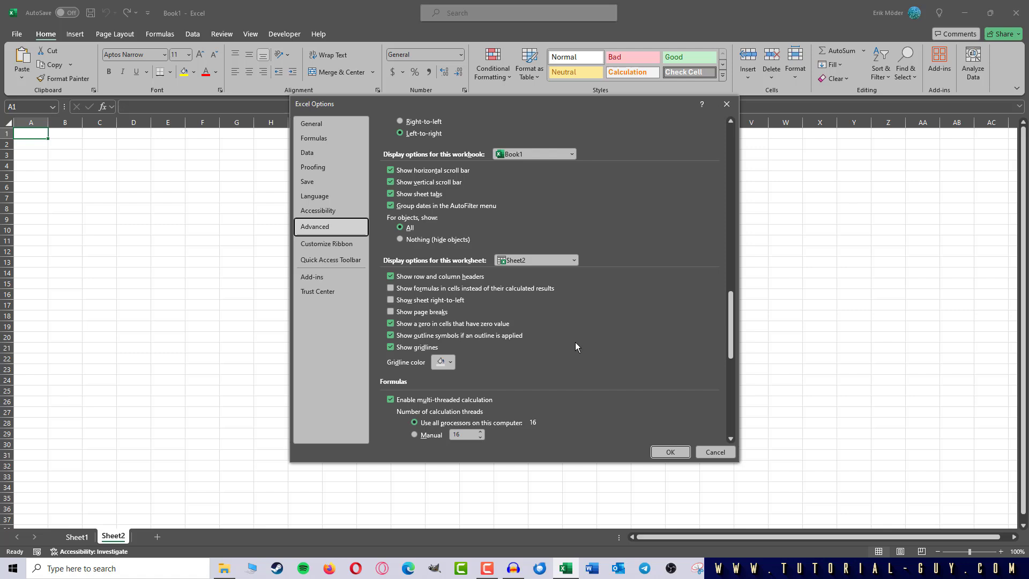
{"action": "left_click", "coordinate": [571, 259]}
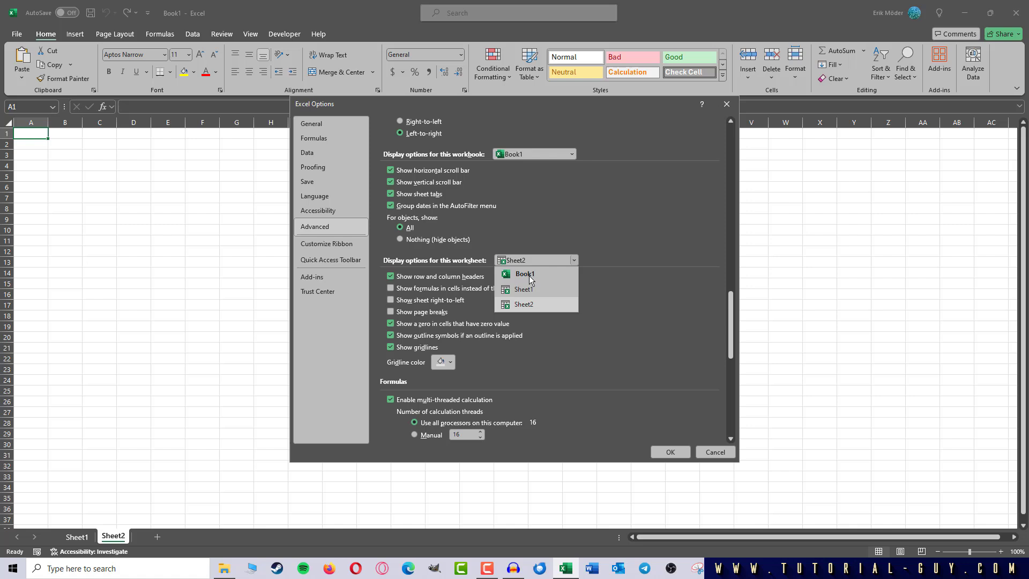
{"action": "mouse_move", "coordinate": [539, 290]}
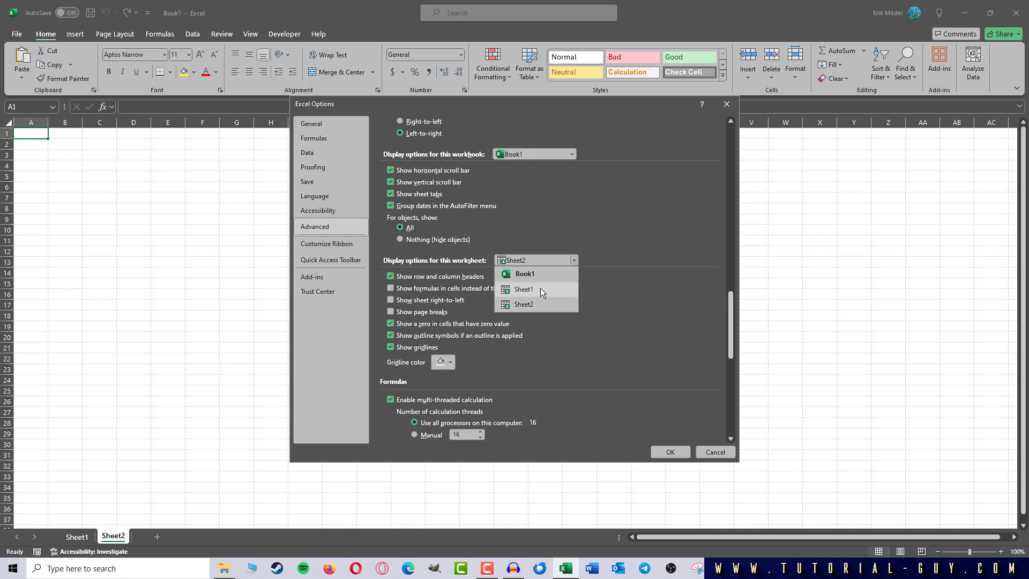
{"action": "mouse_move", "coordinate": [536, 303]}
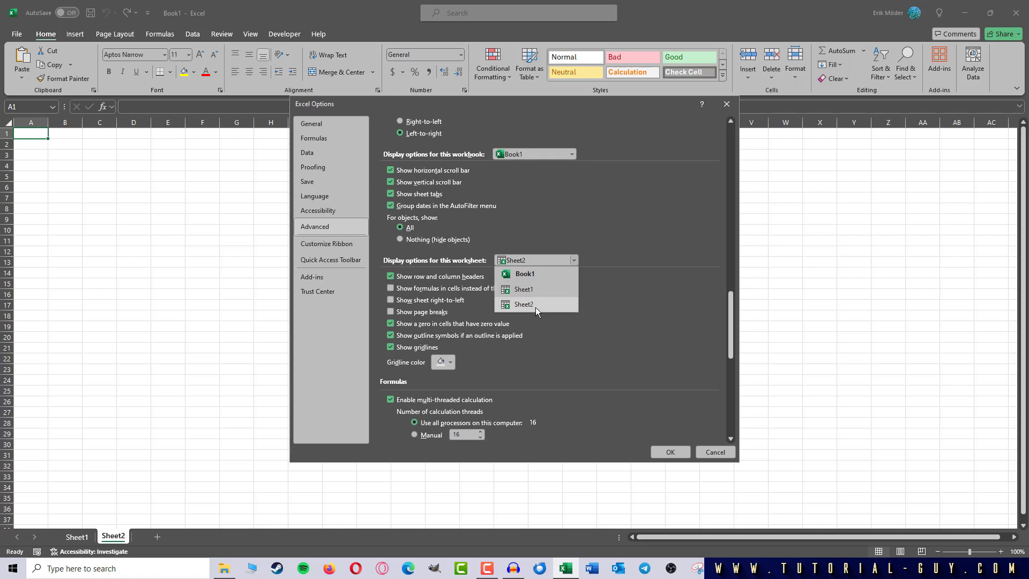
Keep Sheet2 selected and choose red as its gridline colour.
{"action": "left_click", "coordinate": [525, 303]}
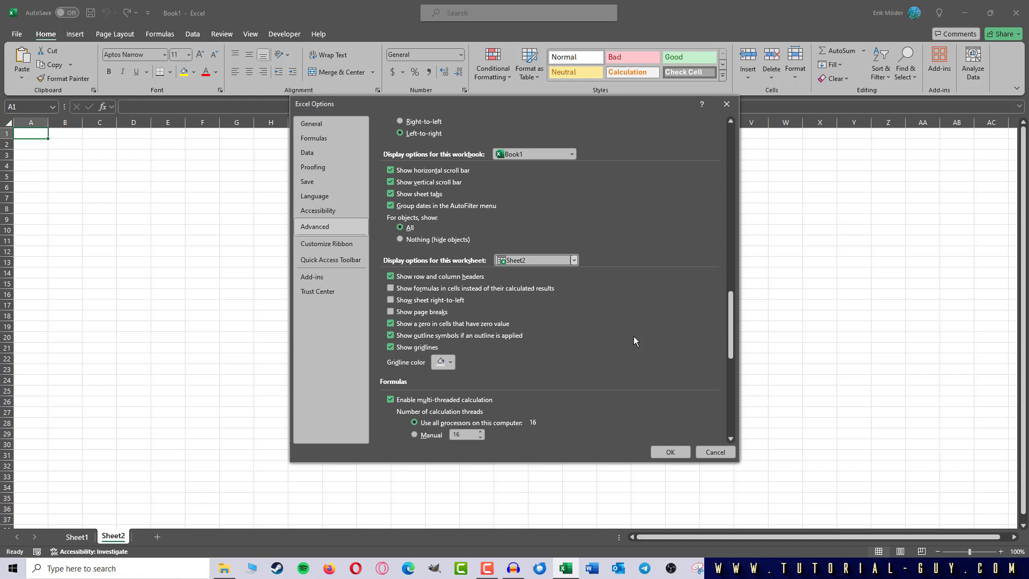
{"action": "mouse_move", "coordinate": [444, 362]}
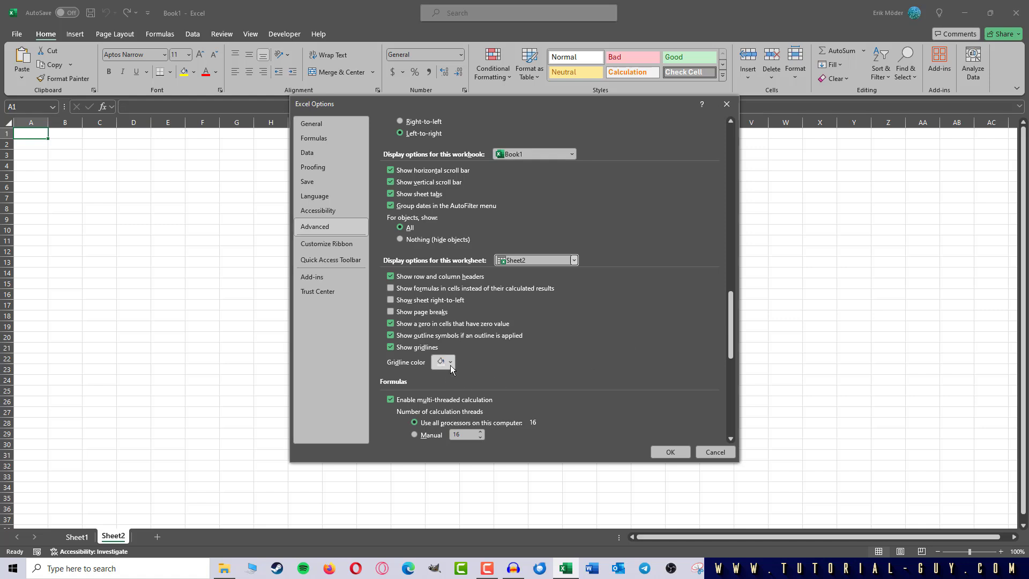
{"action": "left_click", "coordinate": [450, 361]}
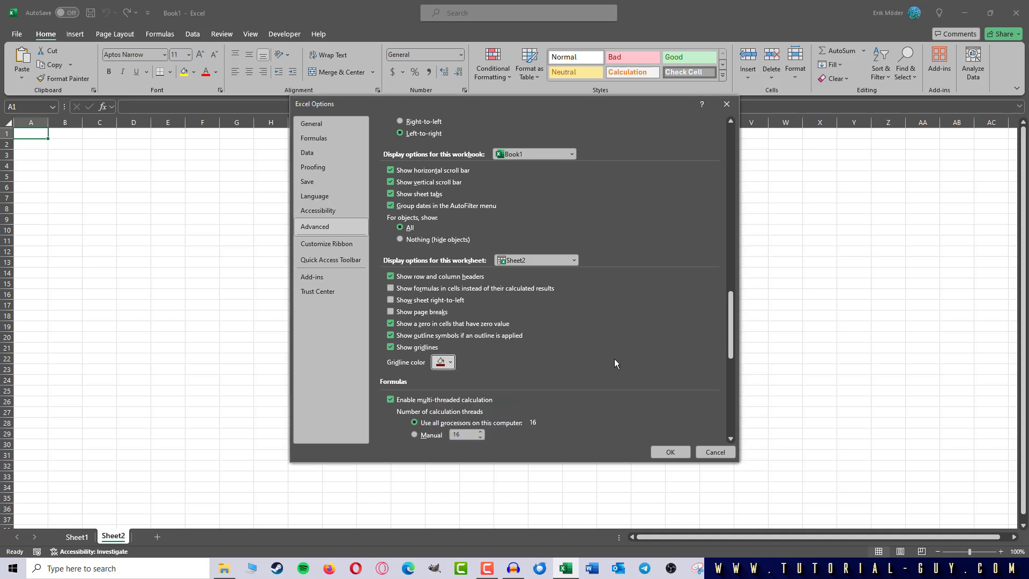
Confirm with OK so Sheet2 displays red gridlines.
{"action": "left_click", "coordinate": [669, 452]}
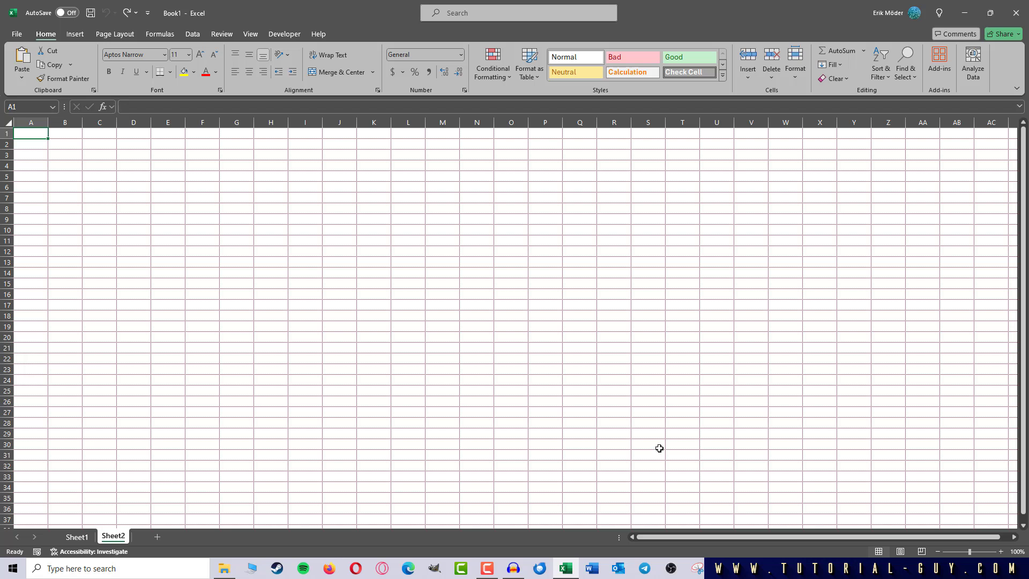
{"action": "mouse_move", "coordinate": [639, 429]}
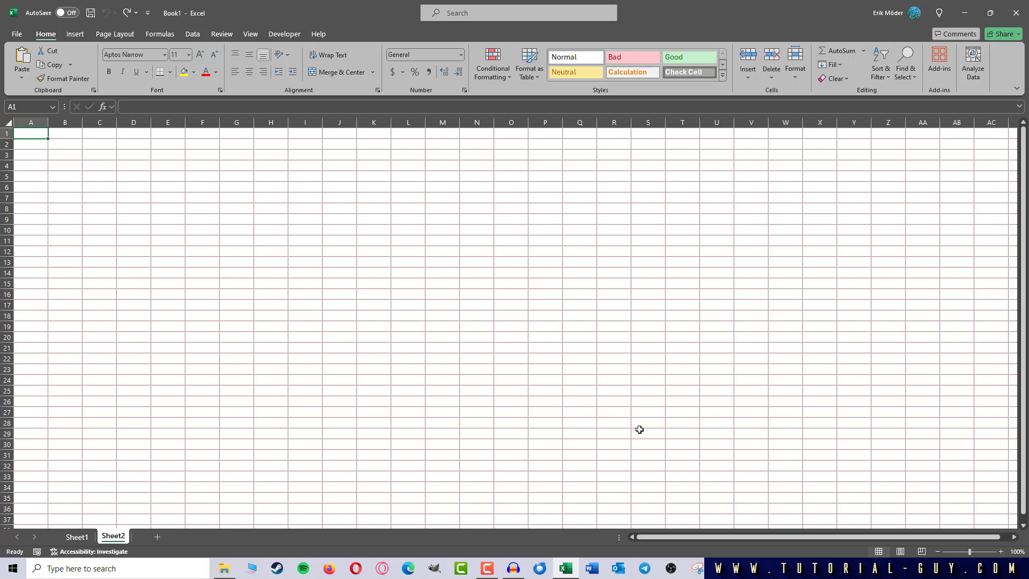